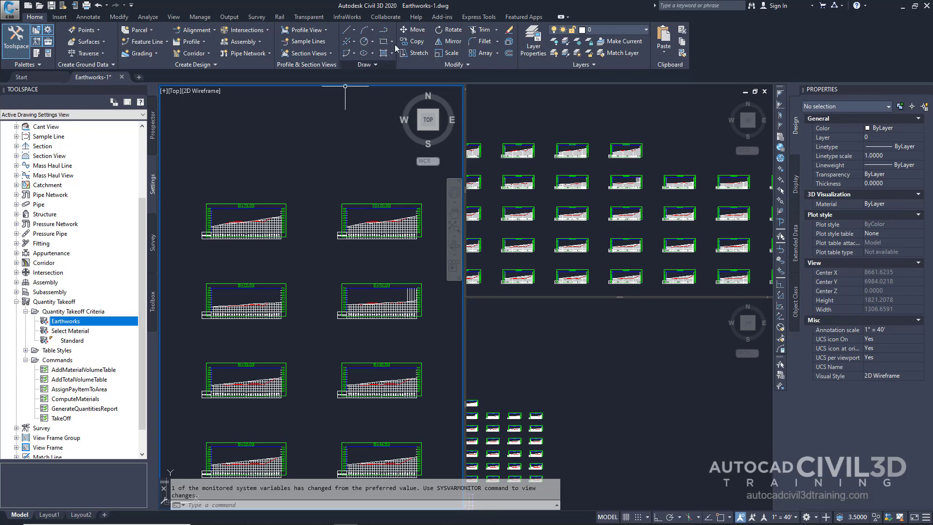
pyautogui.moveTo(426, 13)
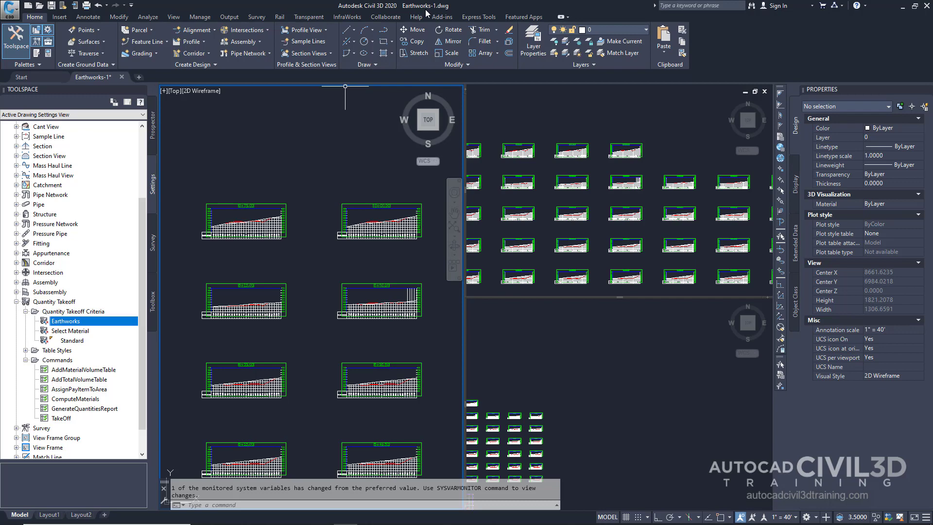
pyautogui.moveTo(395, 115)
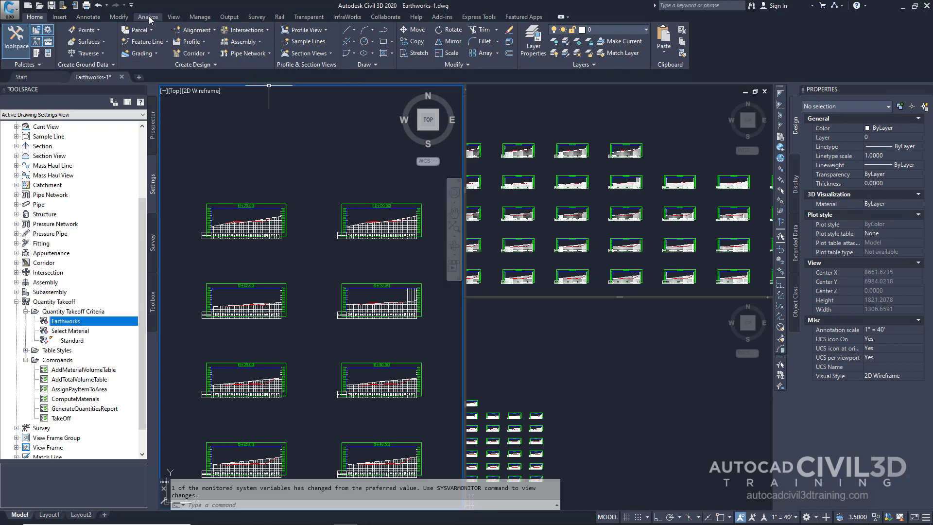
# Start Compute Materials from the Analyze tab for Centerline (1) and SLG-1.
pyautogui.click(148, 16)
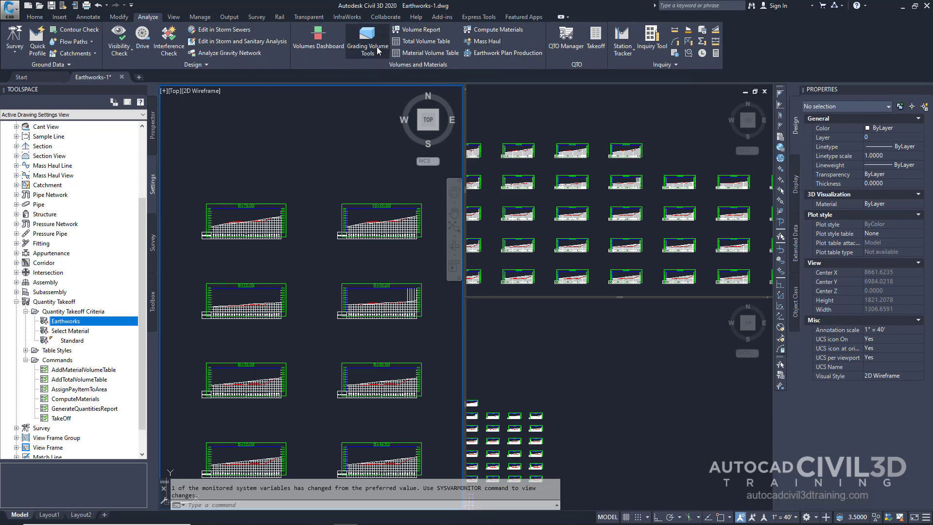
pyautogui.moveTo(467, 61)
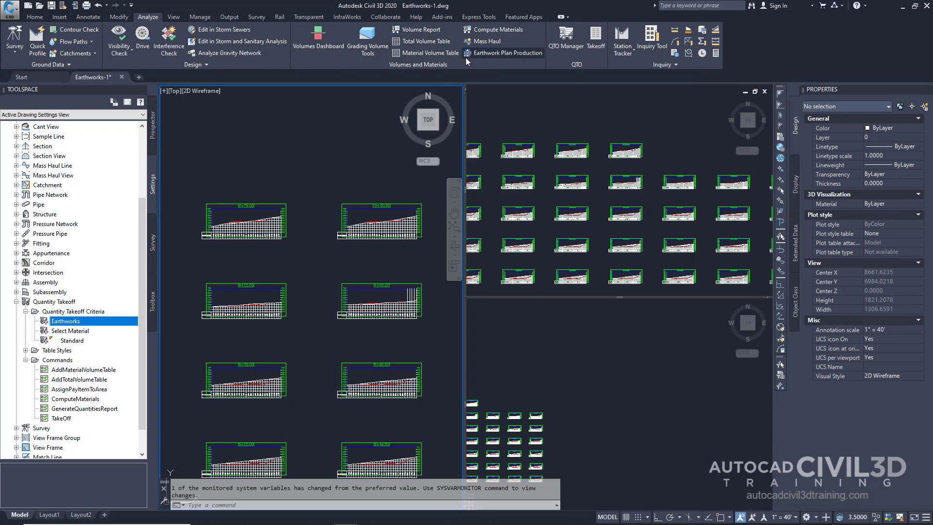
pyautogui.moveTo(498, 30)
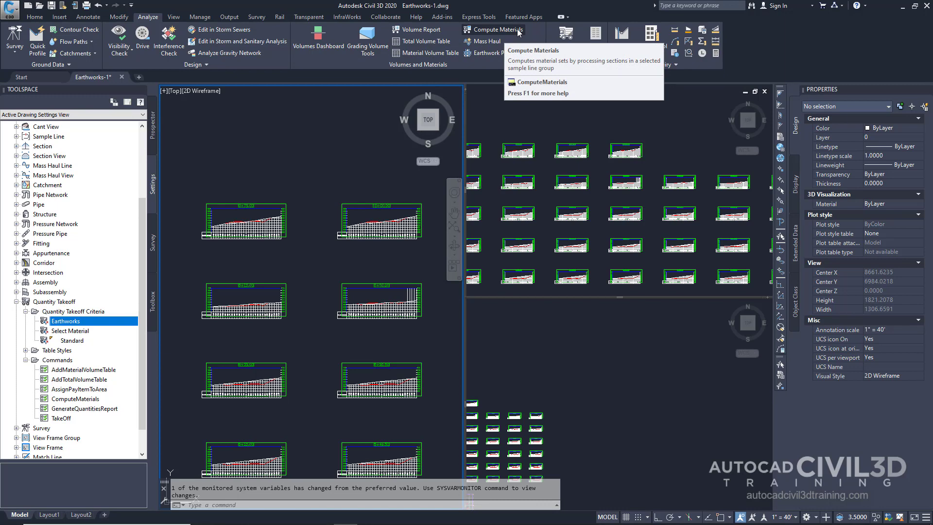
pyautogui.click(494, 29)
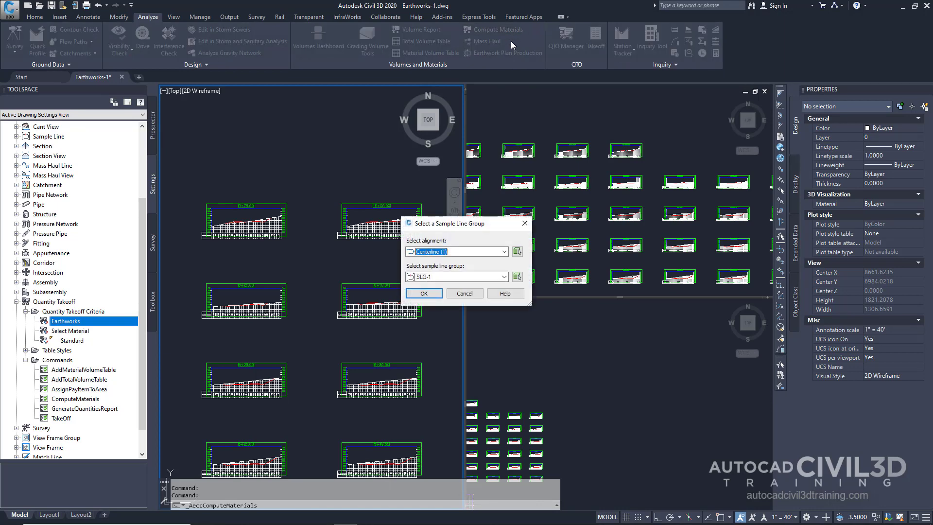
pyautogui.moveTo(505, 228)
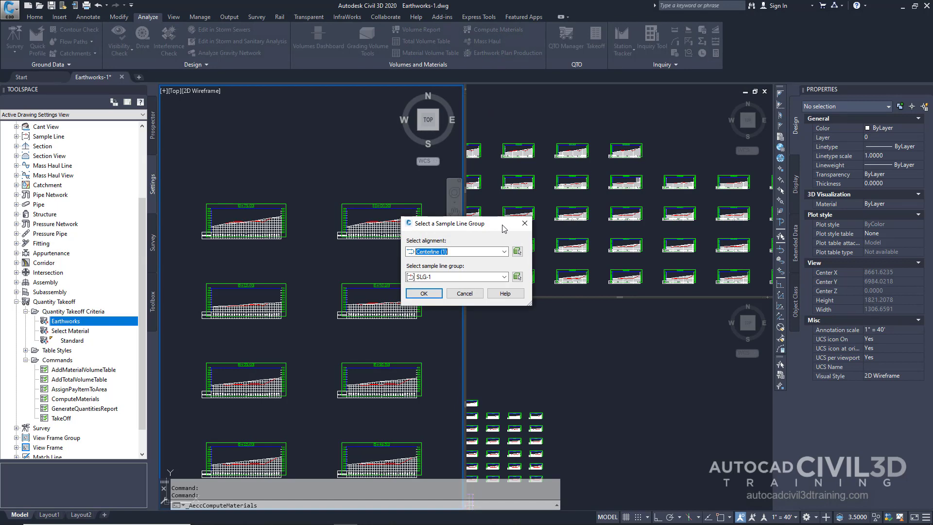
pyautogui.moveTo(445, 247)
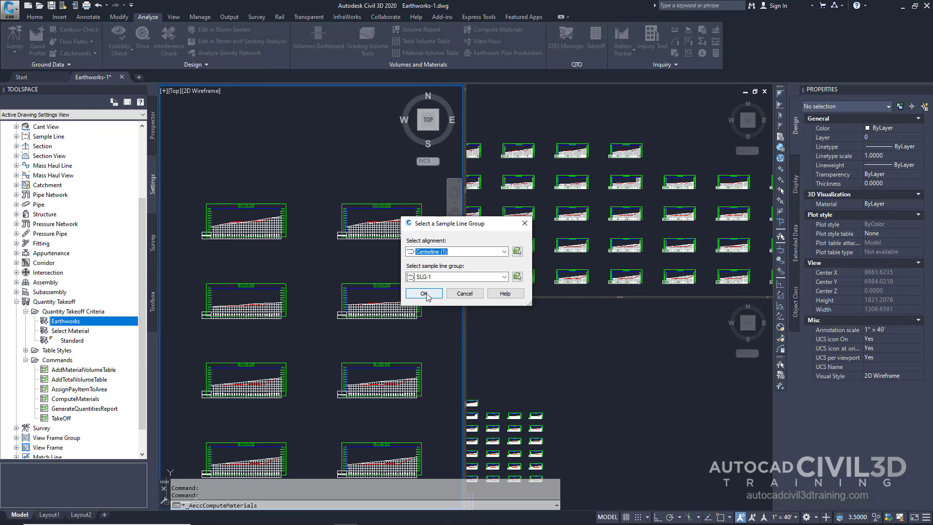
# Confirm Centerline (1) and SLG-1, then set the quantity takeoff criteria to Earthworks.
pyautogui.click(423, 293)
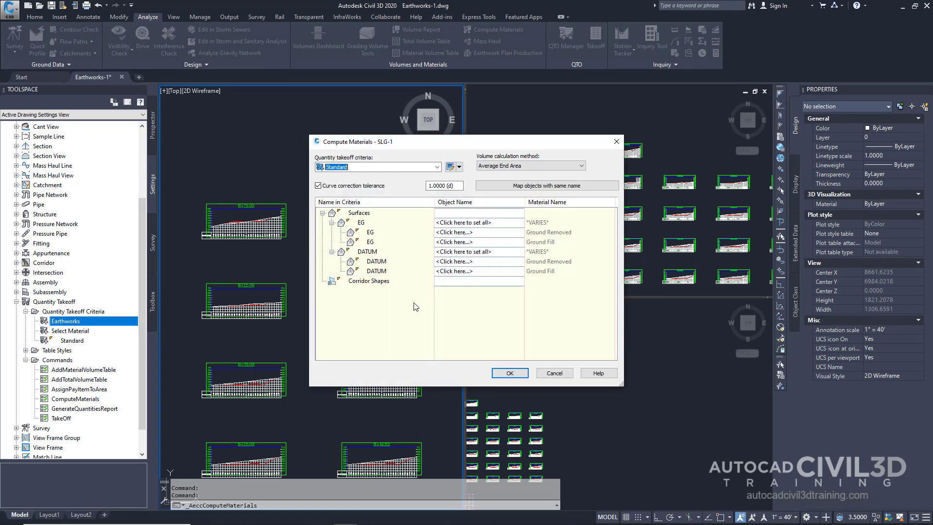
pyautogui.moveTo(453, 304)
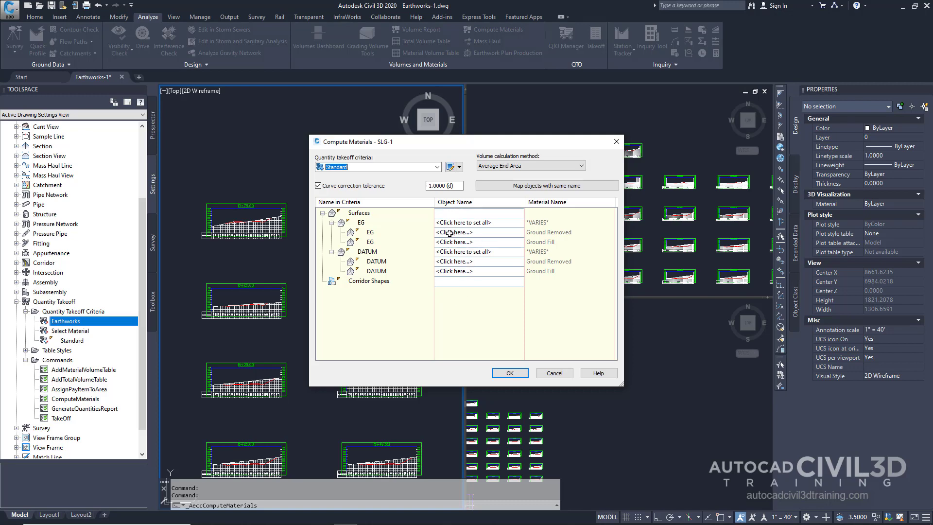
pyautogui.moveTo(441, 272)
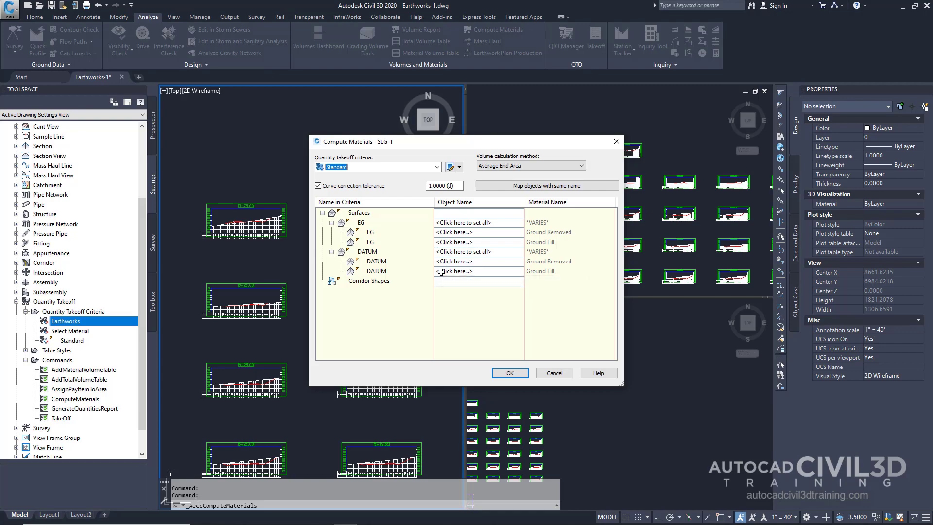
pyautogui.moveTo(453, 325)
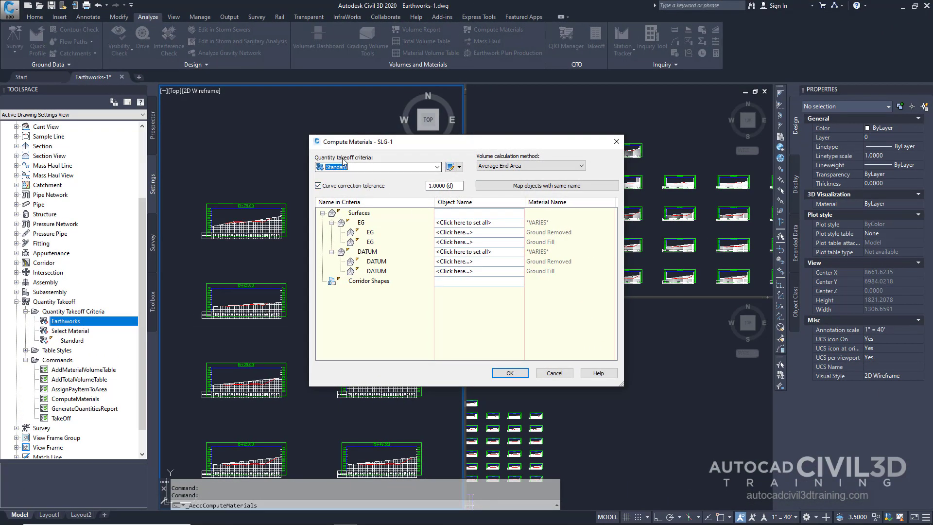
pyautogui.click(436, 166)
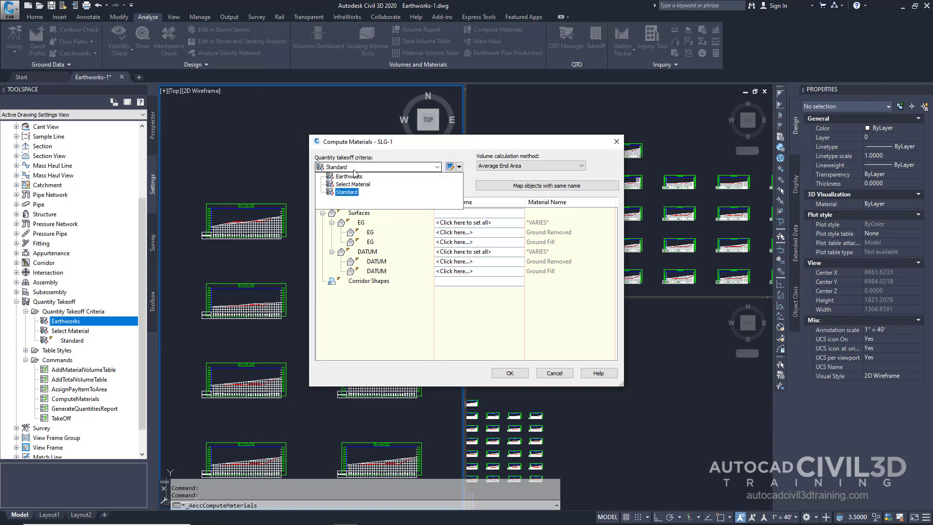
pyautogui.click(349, 175)
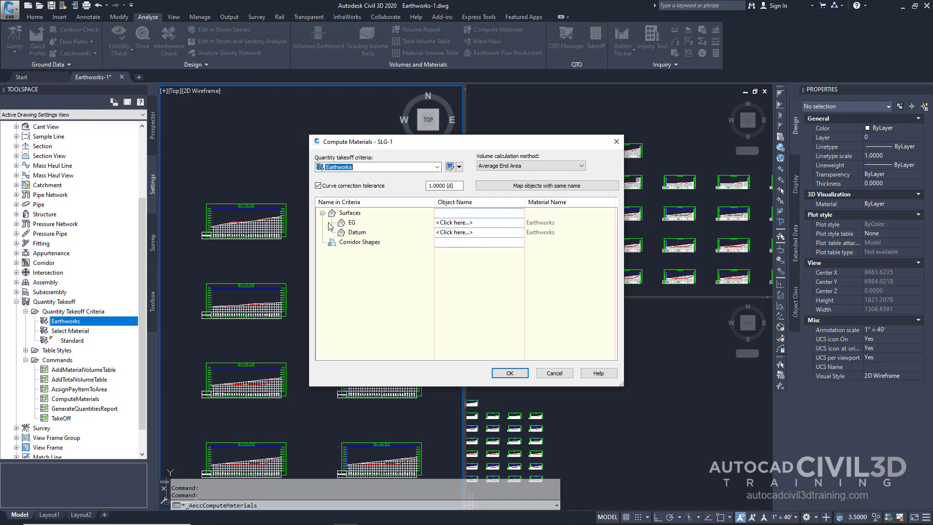
pyautogui.moveTo(344, 236)
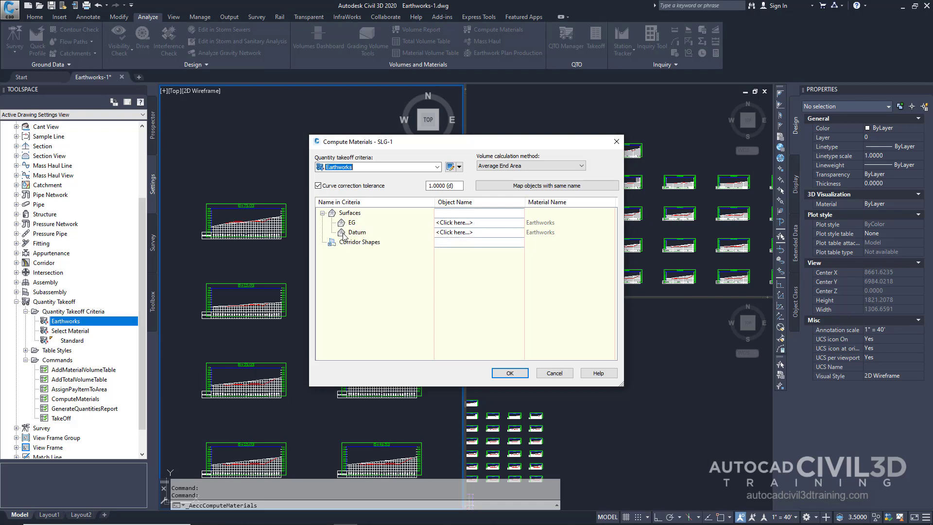
pyautogui.moveTo(342, 235)
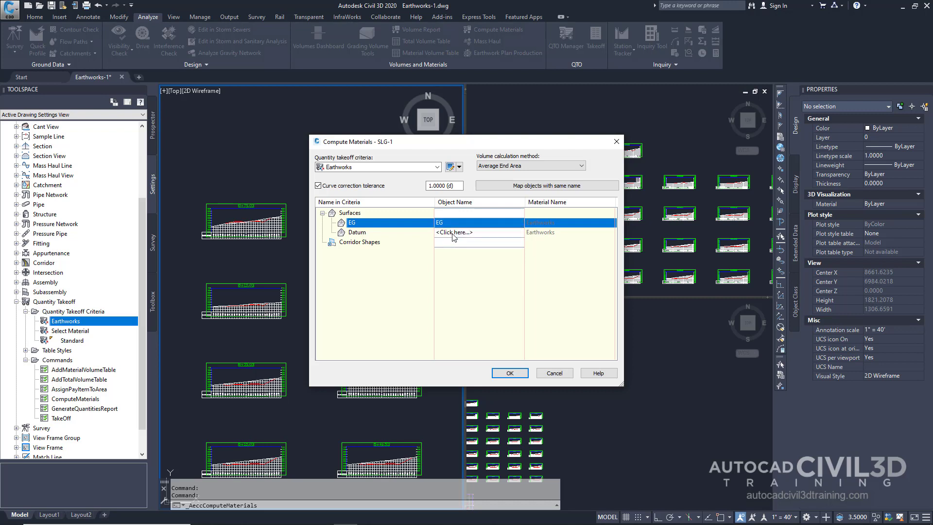
# Assign Corridor - (1) Datum as the object for the Datum surface entry.
pyautogui.click(453, 232)
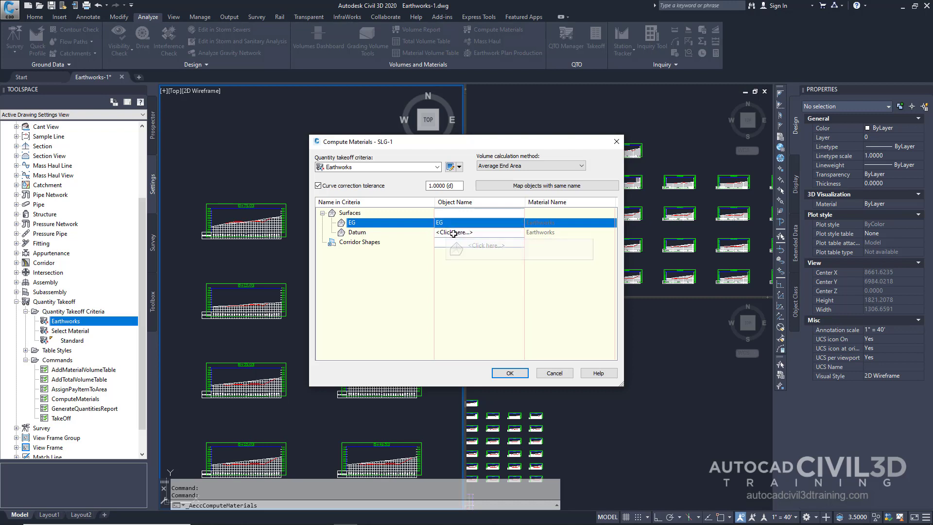
pyautogui.click(479, 232)
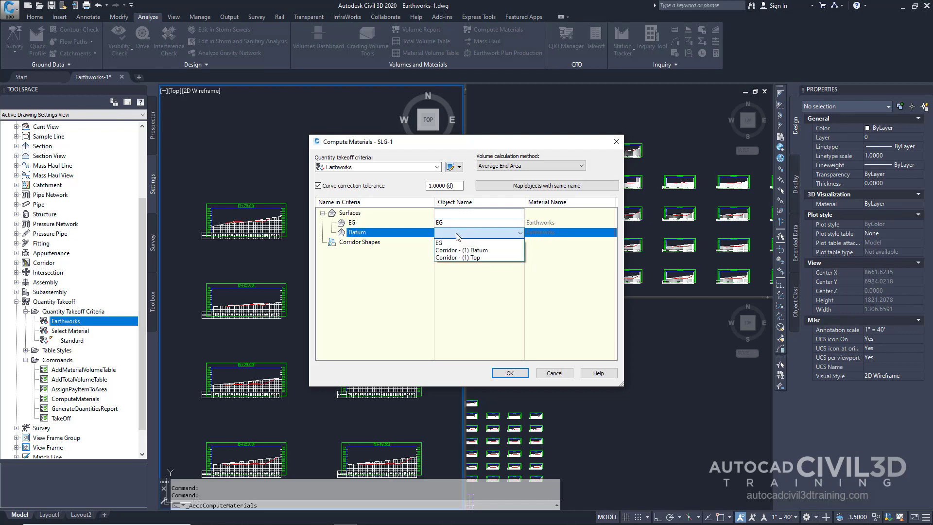
pyautogui.moveTo(483, 250)
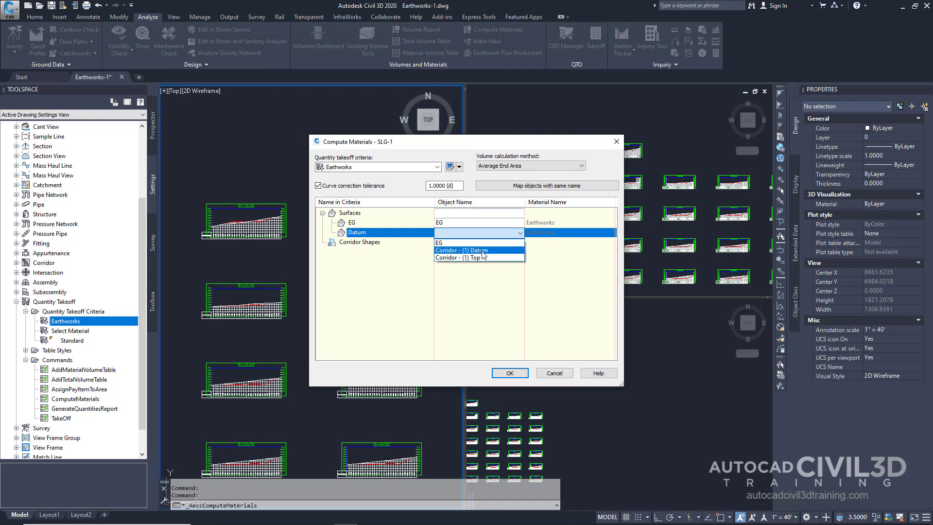
pyautogui.click(461, 250)
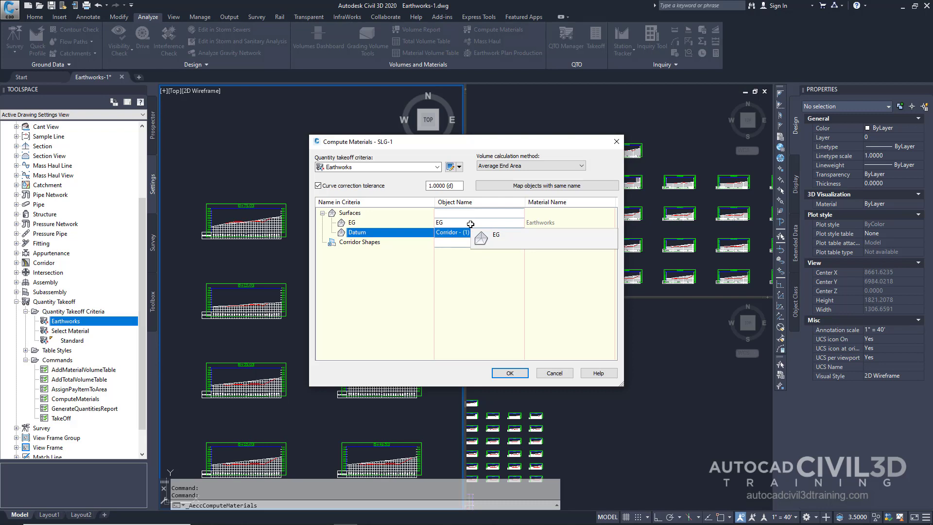
pyautogui.click(495, 234)
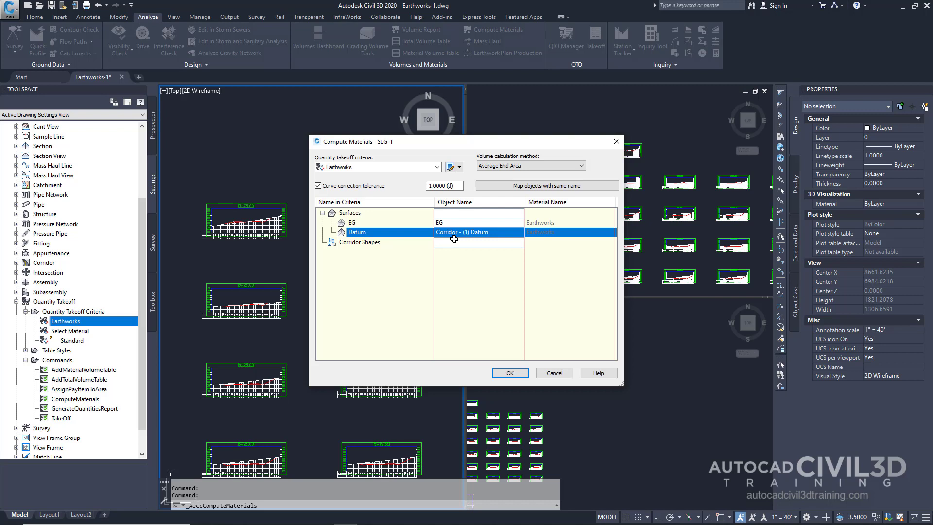
pyautogui.moveTo(454, 244)
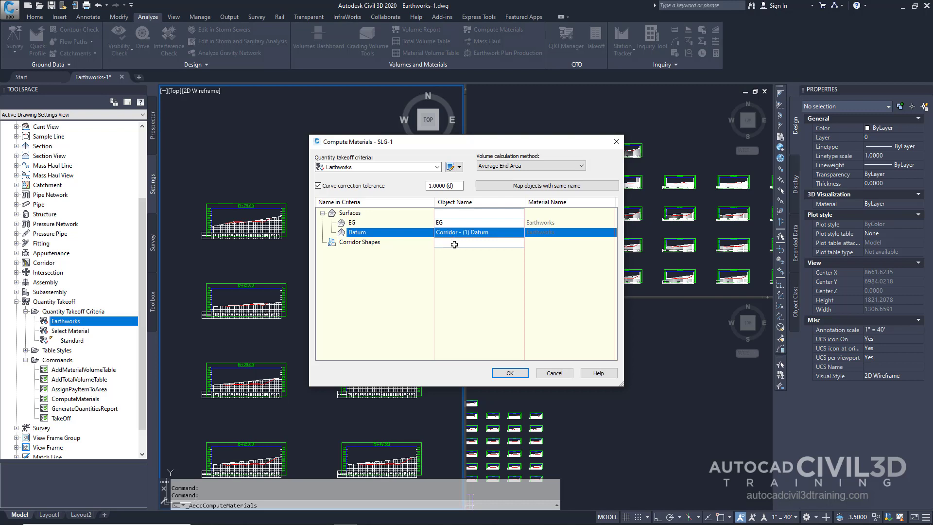
pyautogui.moveTo(470, 232)
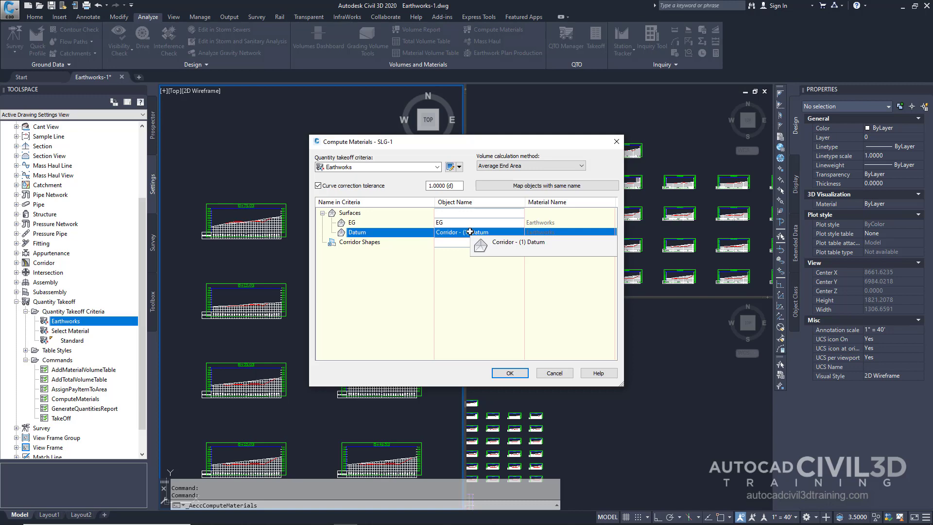
pyautogui.click(510, 241)
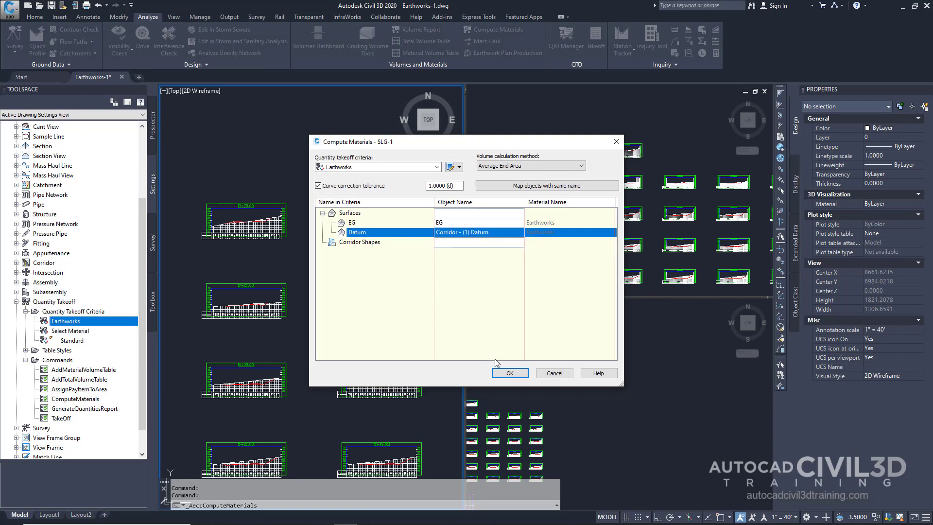
# Confirm Compute Materials with EG and Corridor - (1) Datum surface mappings.
pyautogui.click(509, 373)
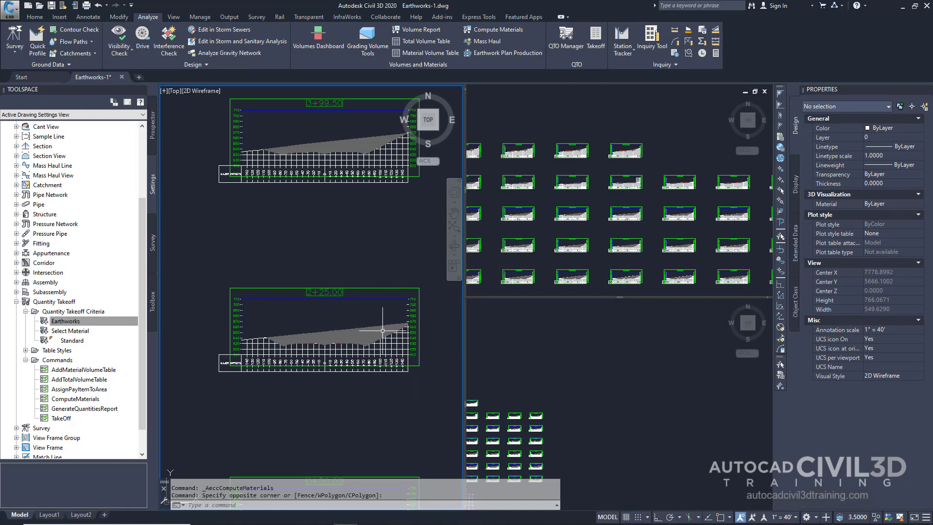
pyautogui.moveTo(363, 340)
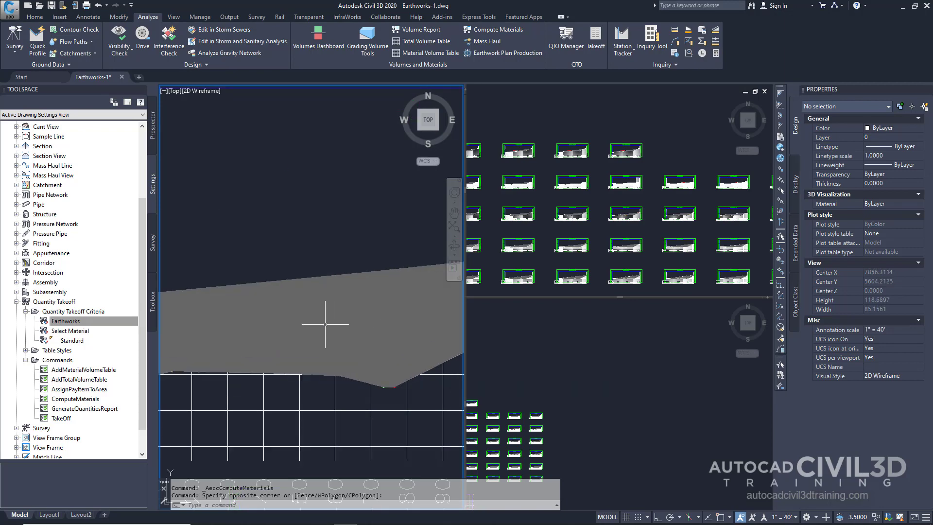
pyautogui.moveTo(305, 325)
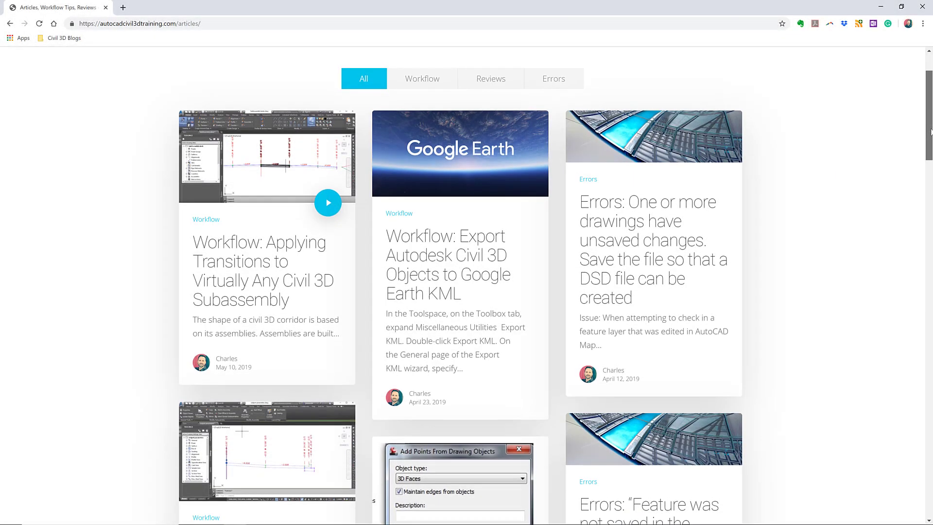
# Scroll the articles page to the Civil 3D Workflow Tips and Tricks sign-up section.
pyautogui.scroll(-3)
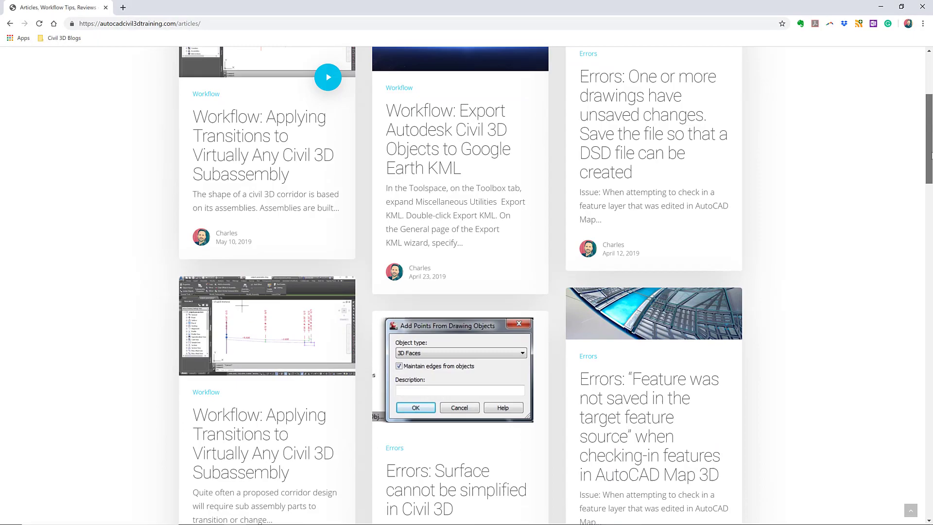
pyautogui.scroll(3)
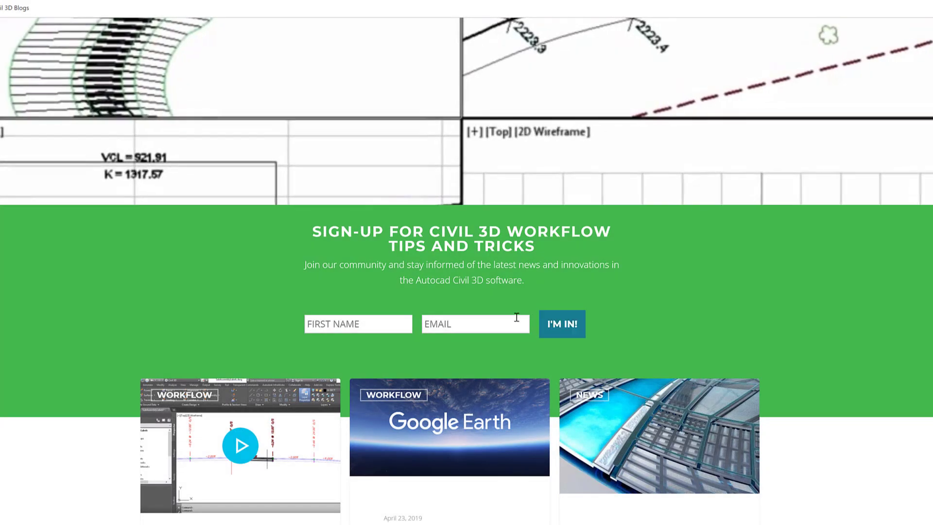
pyautogui.scroll(-3)
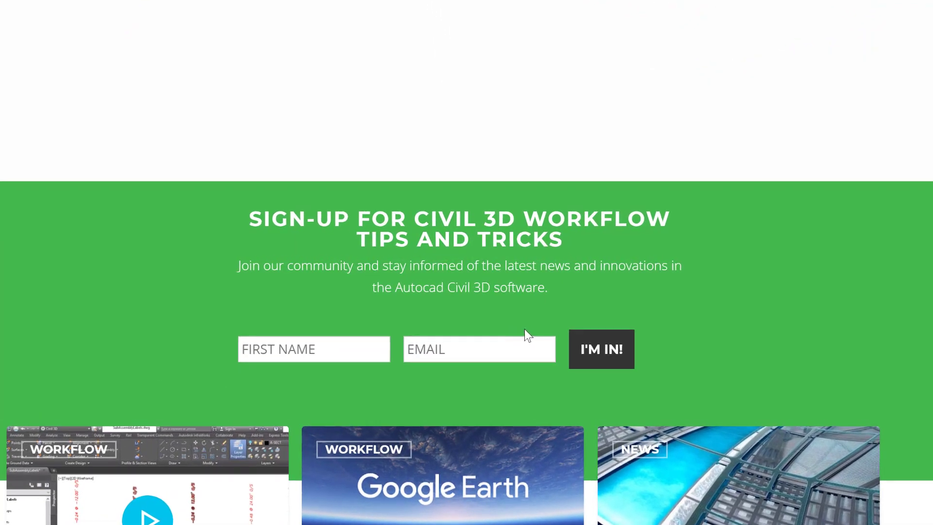
pyautogui.scroll(3)
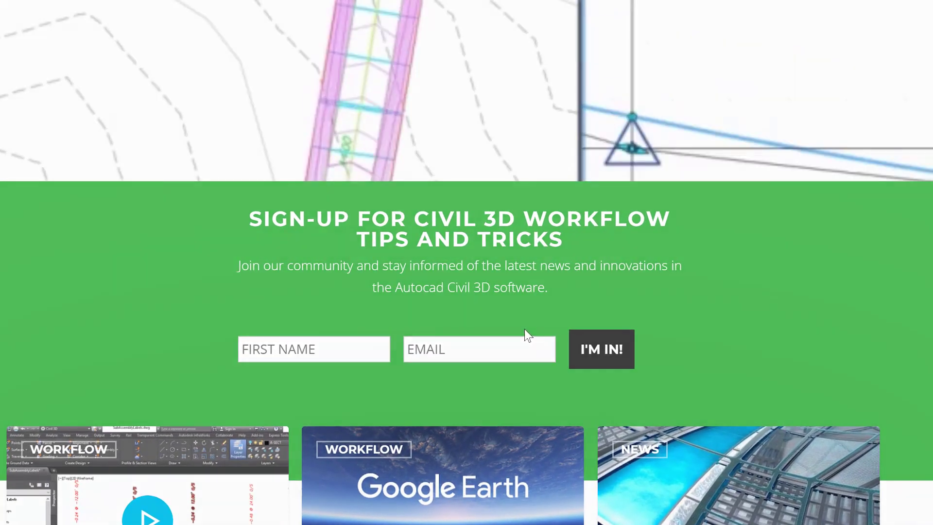